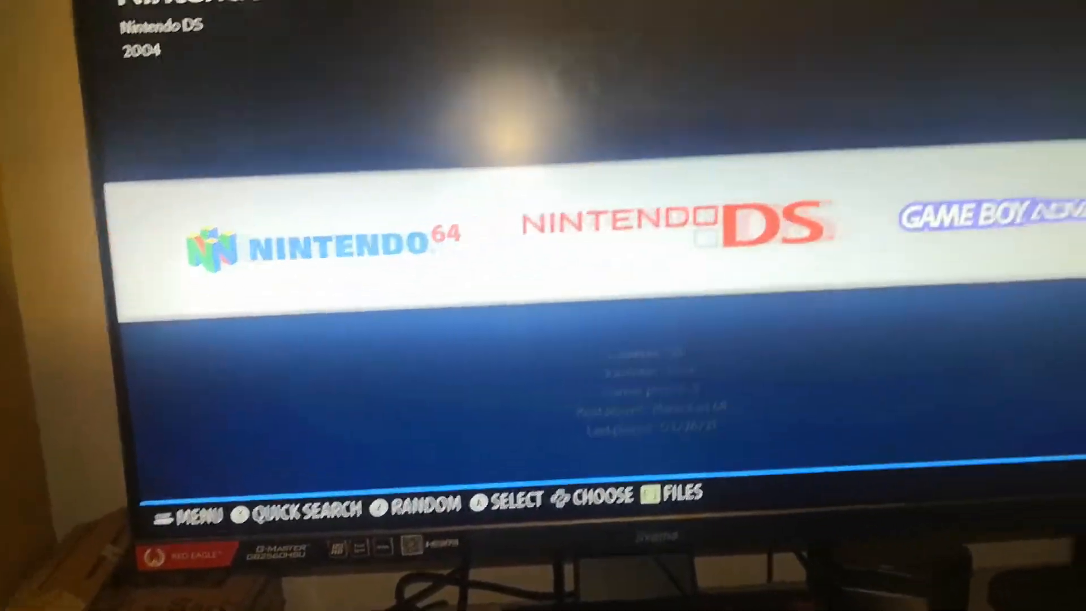
Scroll the EmuELEC 4.0 release assets down to EmuELEC-Amlogic.aarch64-4.0-Generic.img.gz.
scroll("right", 3)
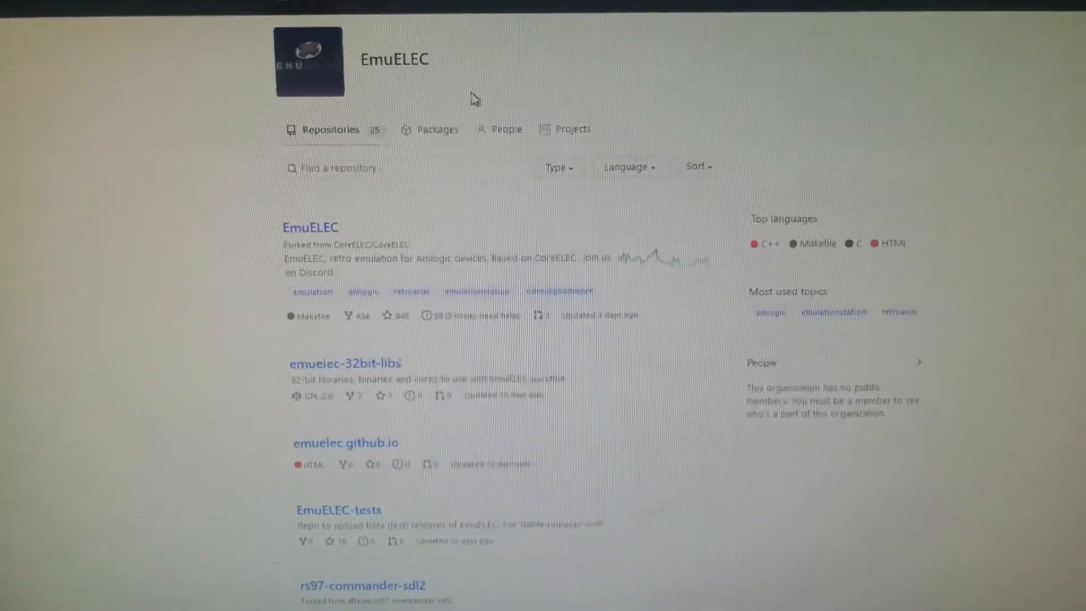
scroll("down", 3)
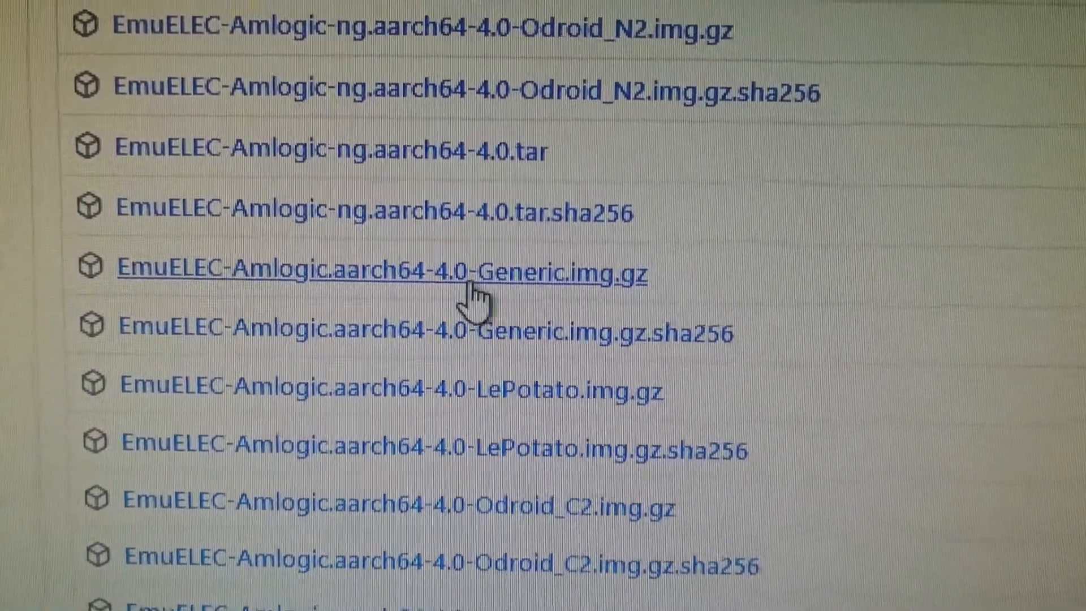
scroll("down", 3)
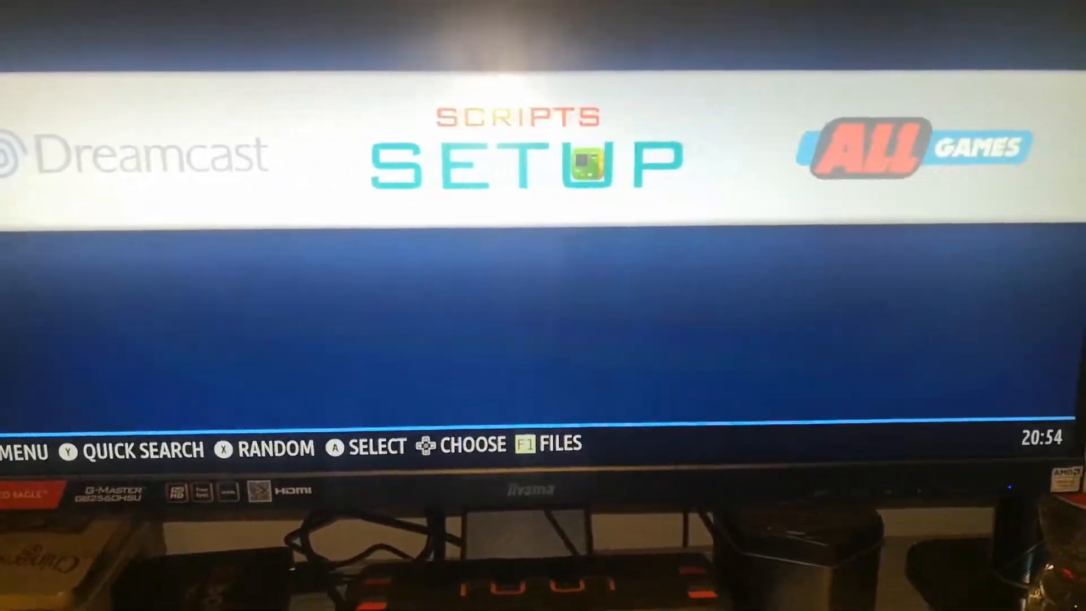
Scroll the system carousel right until Scripts Setup is centred between Dreamcast and All Games.
scroll("right", 3)
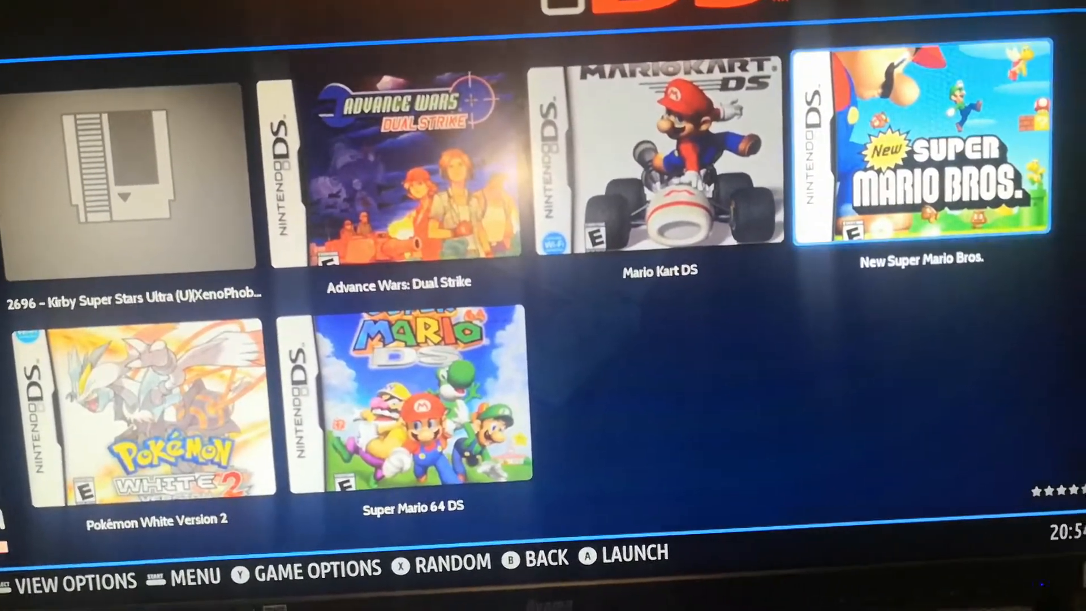
Open the Nintendo DS game grid showing Mario Kart DS and New Super Mario Bros.
key("b")
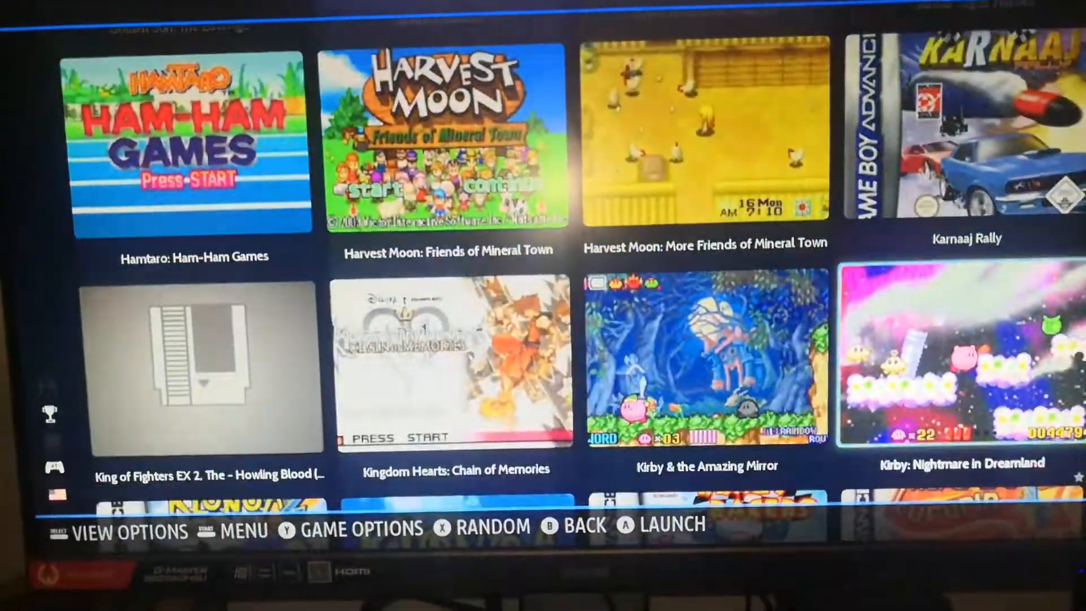
Scroll down the GBA game grid past Hamtaro, Harvest Moon and Kirby titles.
scroll("down", 3)
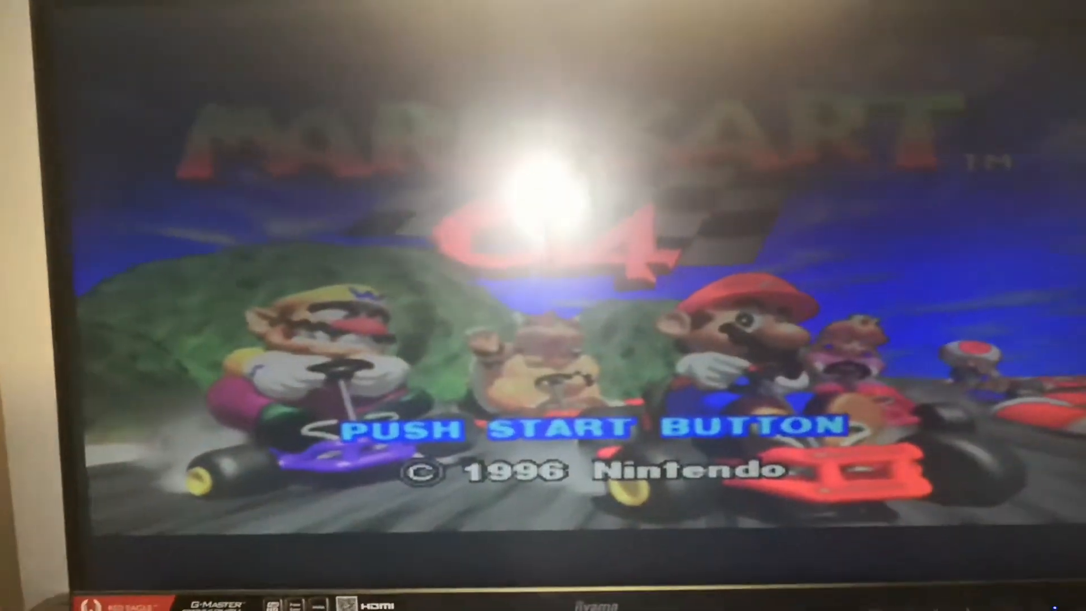
Launch Mario Kart 64 from the N64 list and wait for its push start screen.
key("enter")
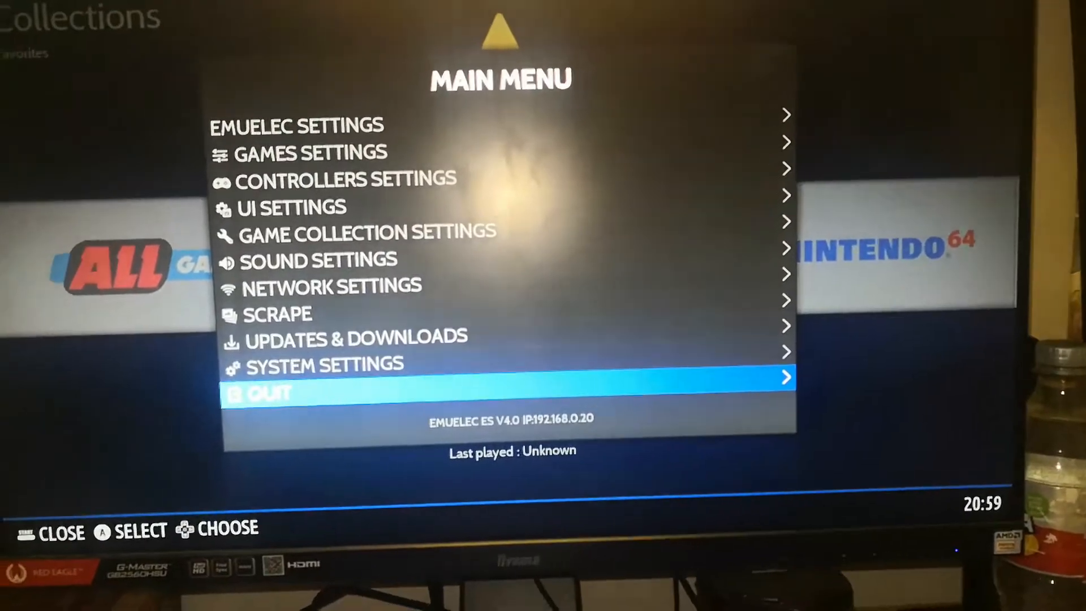
Move the Main Menu selection up from Quit to System Settings.
key("Up")
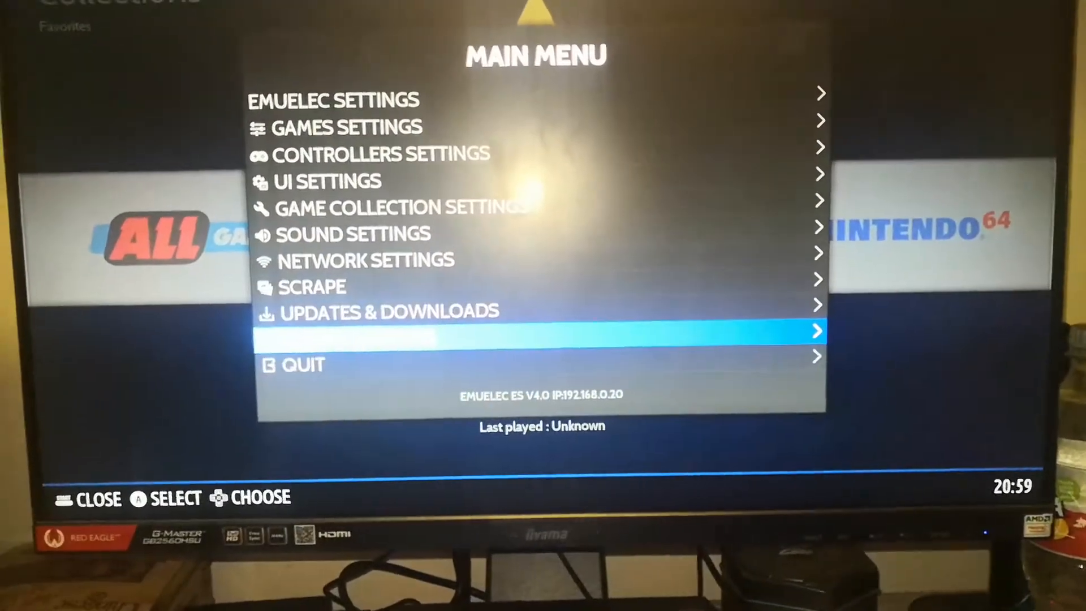